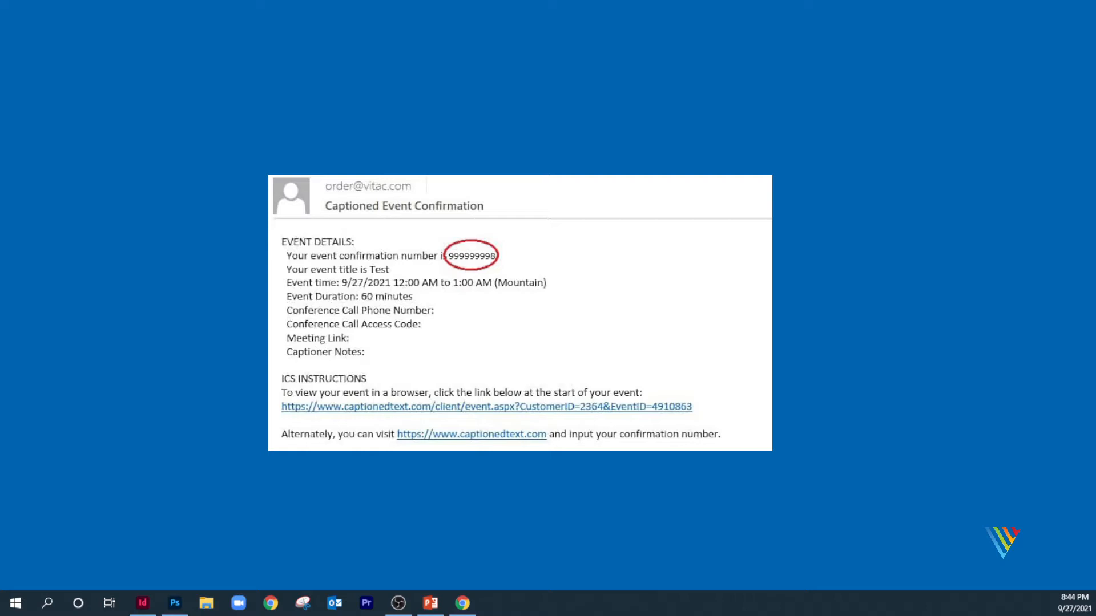
Leave the VITAC confirmation email and switch to the Adobe Connect meeting room
{"action": "left_click", "coordinate": [485, 406]}
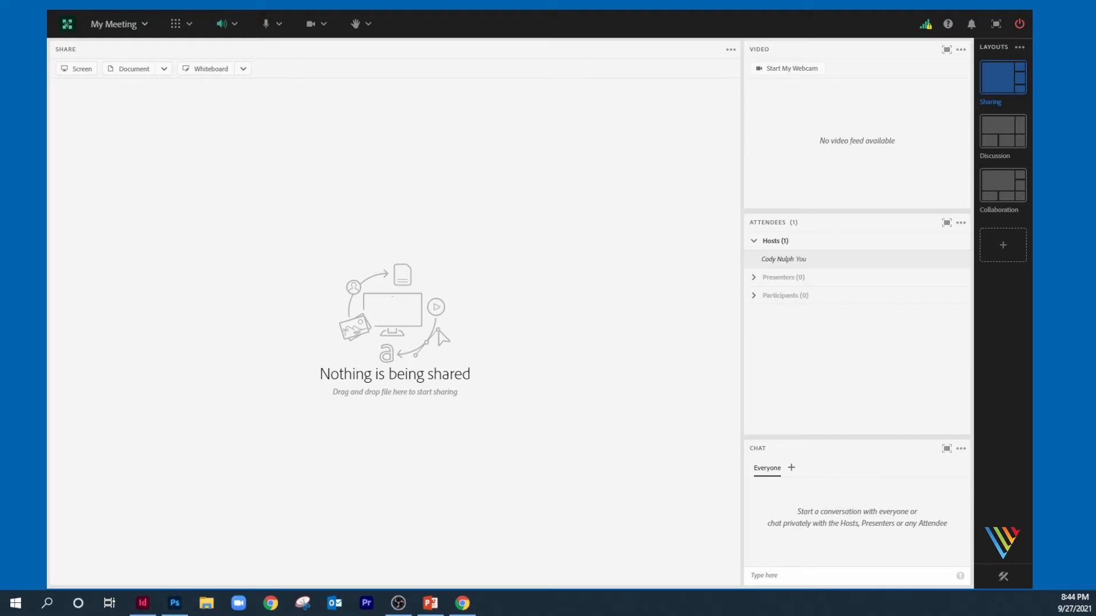
Open My Meeting > Preferences and select the Closed Captions page
{"action": "left_click", "coordinate": [116, 23]}
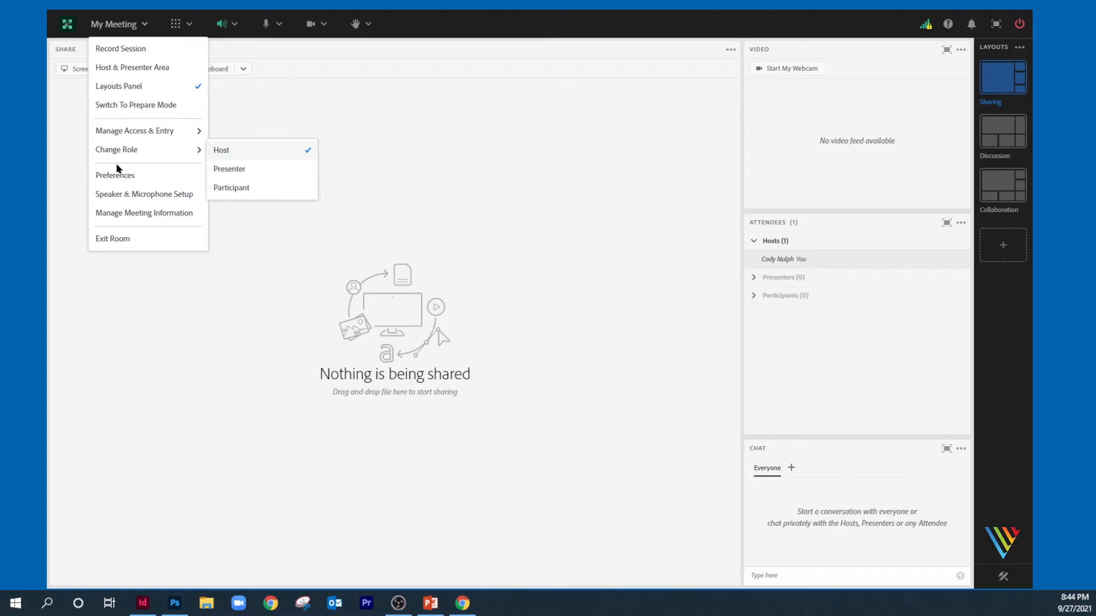
{"action": "left_click", "coordinate": [115, 174]}
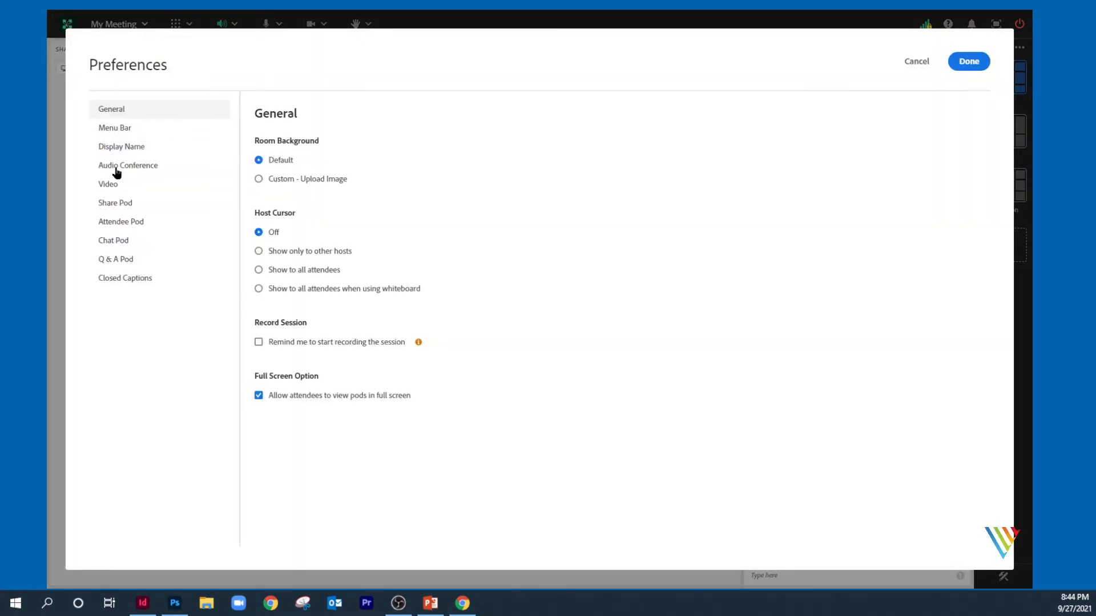
{"action": "left_click", "coordinate": [124, 278]}
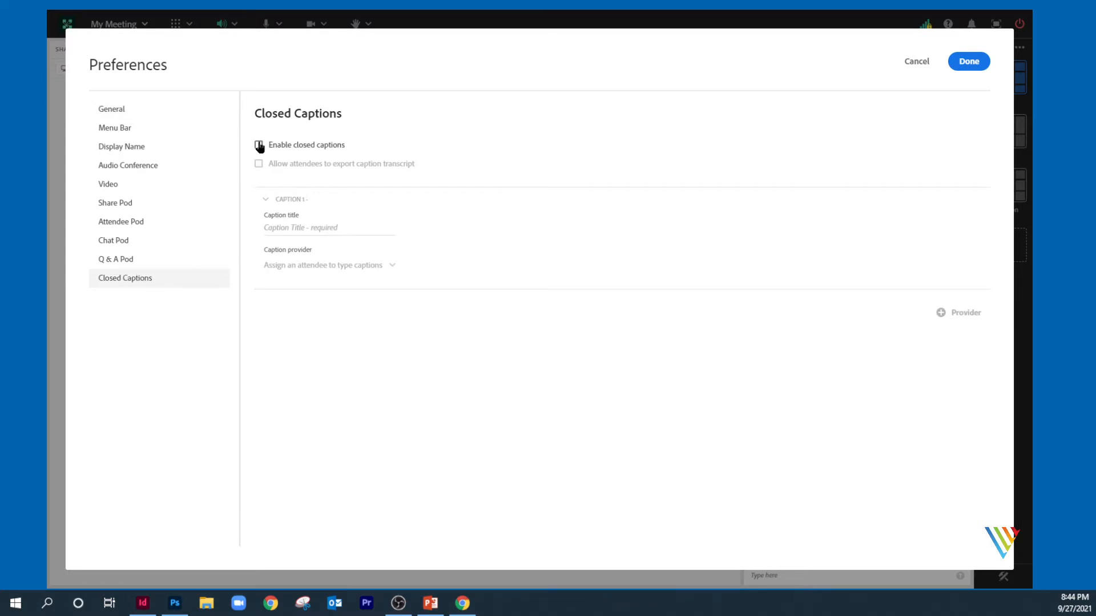
Enable closed captions with caption title 'English' and VITAC as the caption provider
{"action": "left_click", "coordinate": [259, 144]}
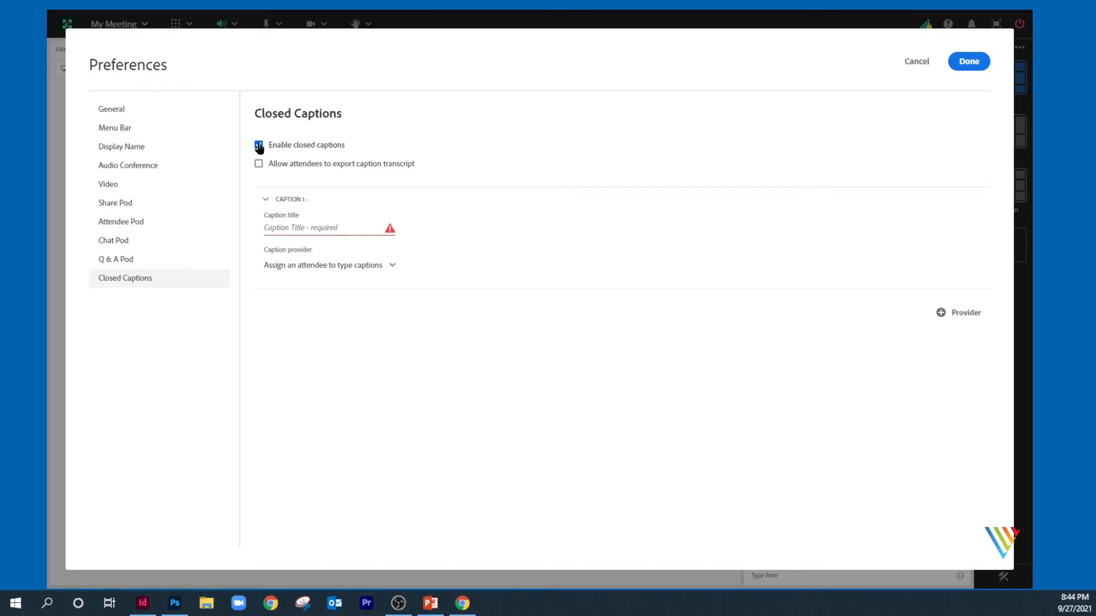
{"action": "left_click", "coordinate": [259, 145]}
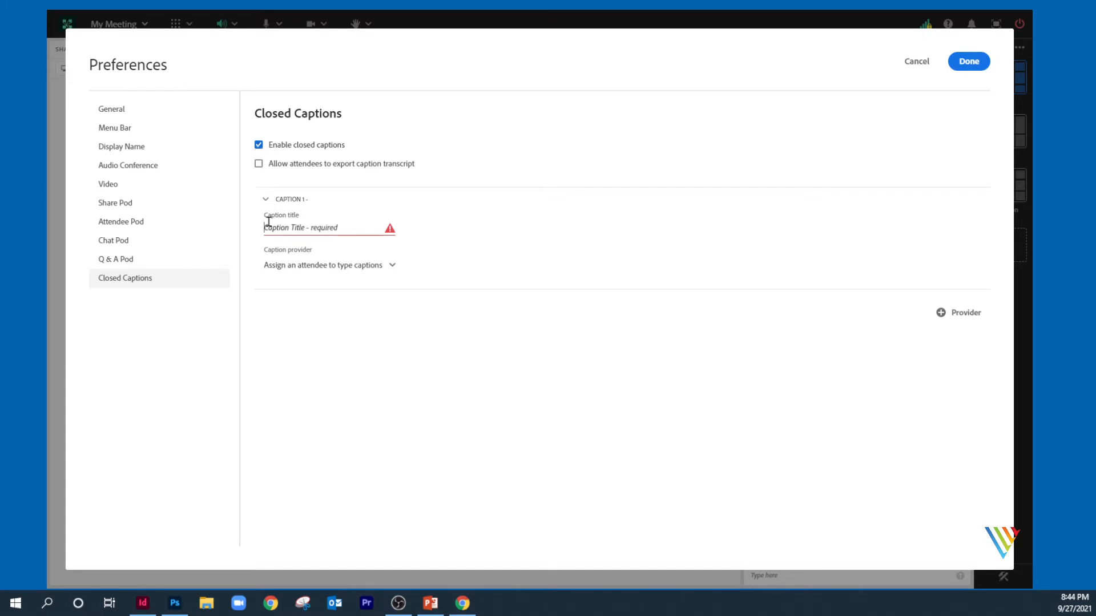
{"action": "type", "text": "English"}
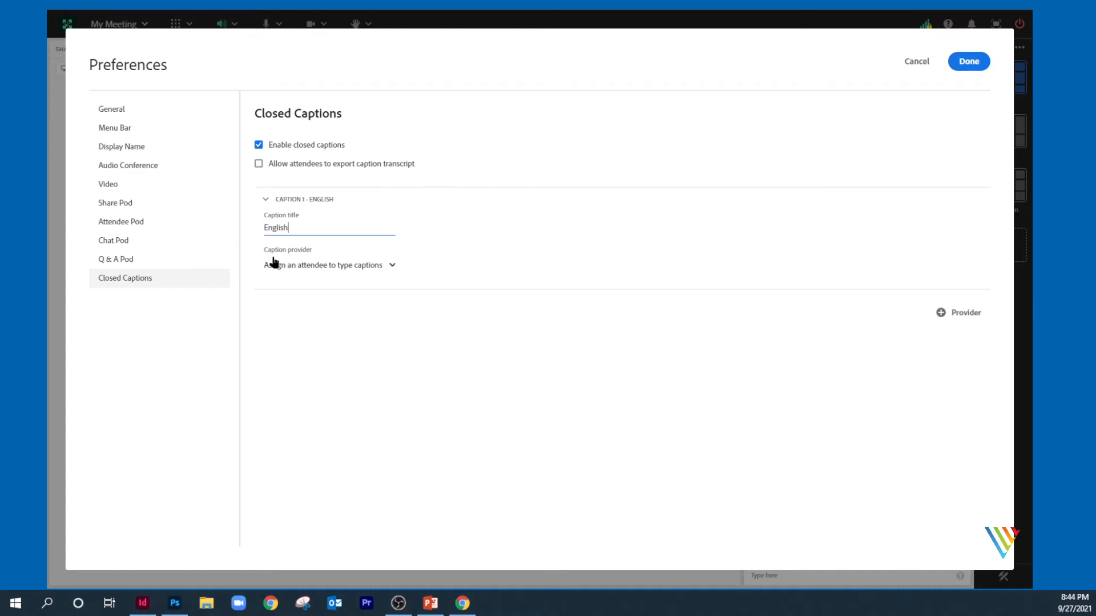
{"action": "left_click", "coordinate": [329, 265]}
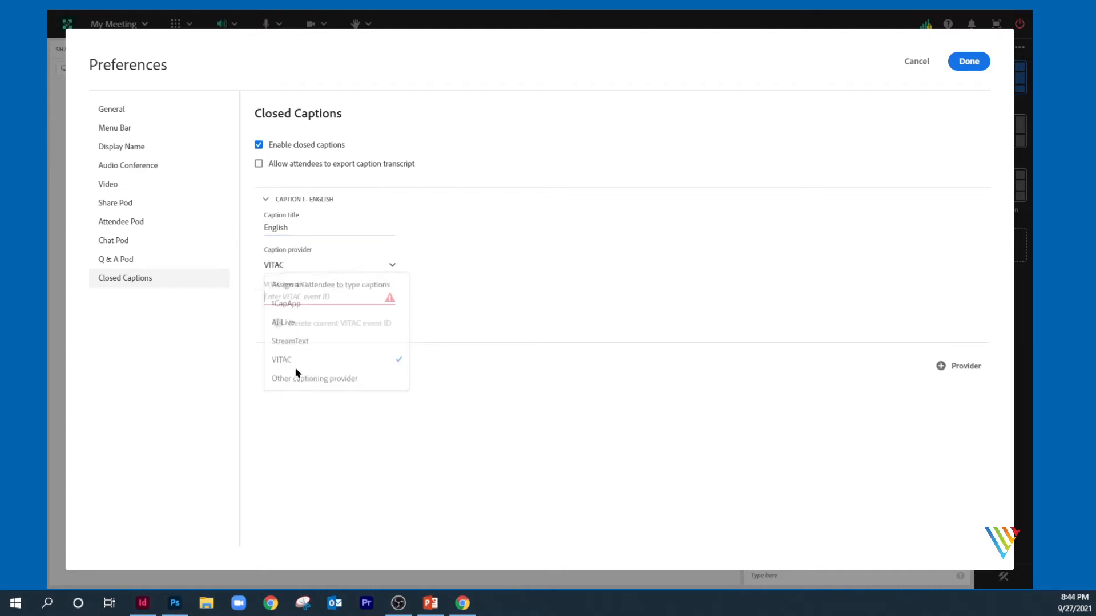
{"action": "left_click", "coordinate": [281, 359]}
{"action": "type", "text": "999999998"}
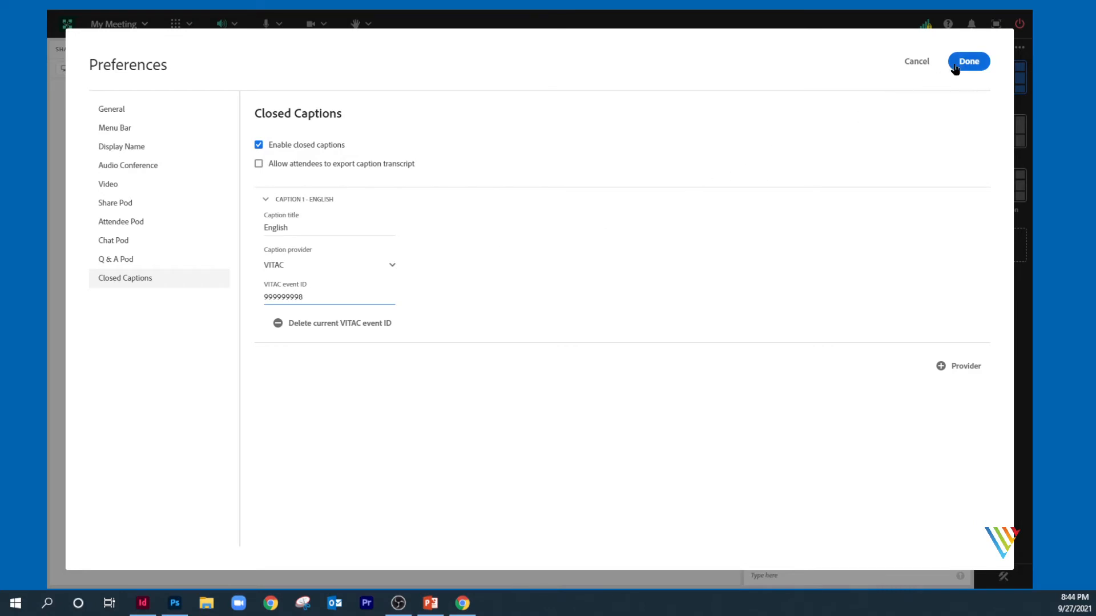
Save the caption settings with Done and choose Show captions on the banner
{"action": "left_click", "coordinate": [968, 62]}
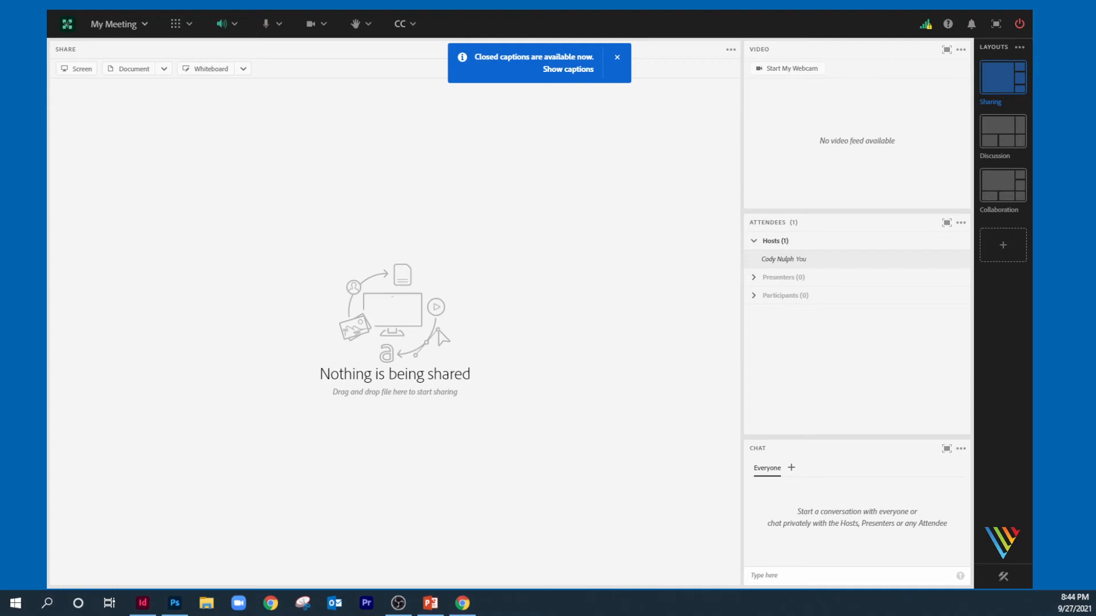
{"action": "left_click", "coordinate": [616, 57]}
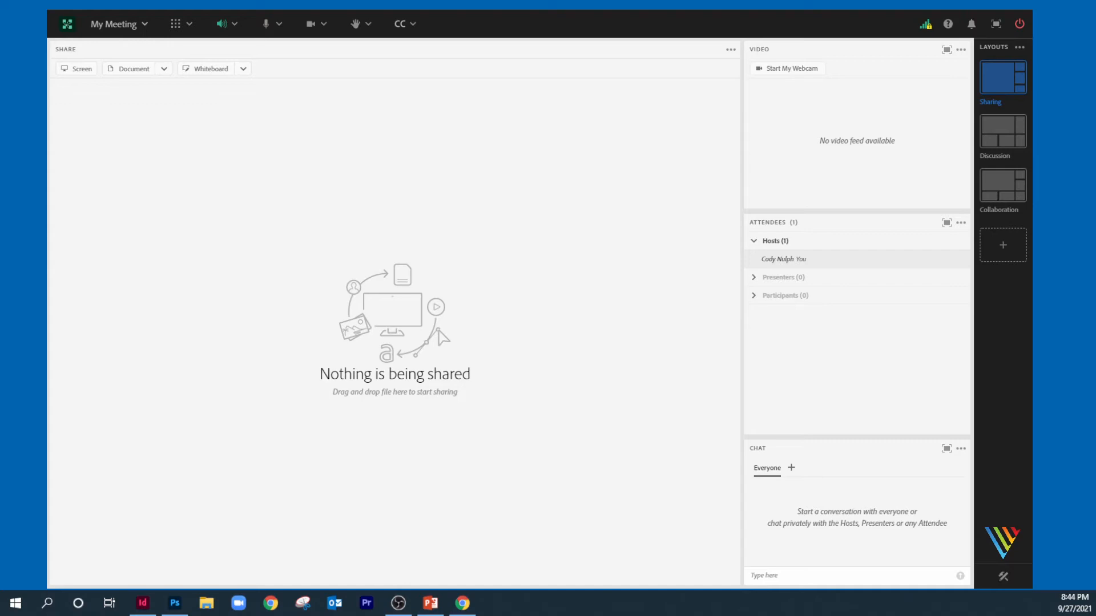
{"action": "mouse_move", "coordinate": [412, 27]}
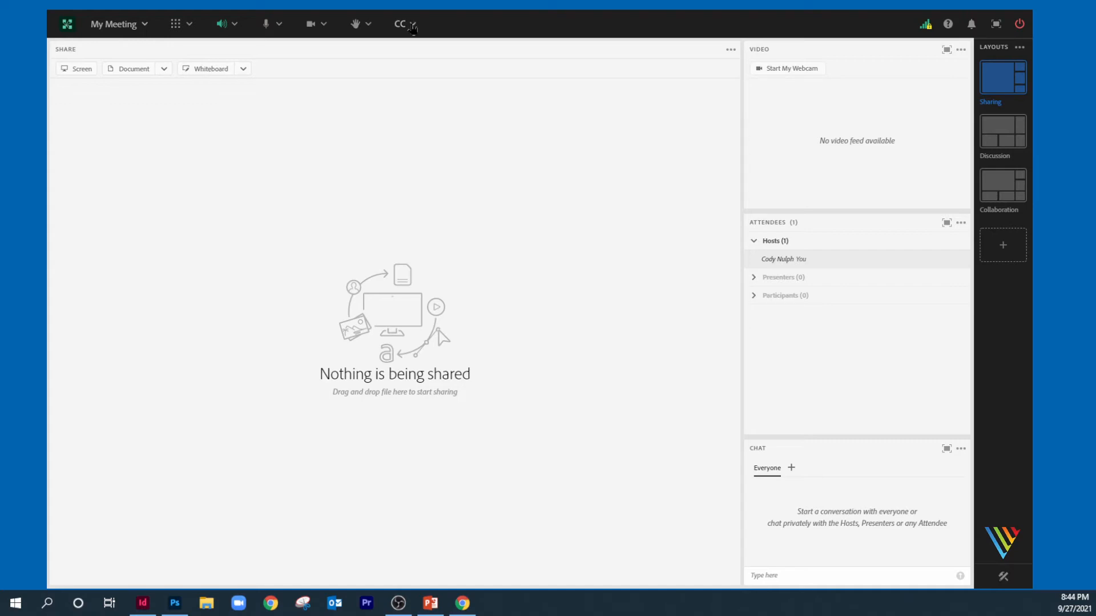
Start the 'English - Start VITAC CC' caption stream from the CC menu
{"action": "left_click", "coordinate": [400, 23]}
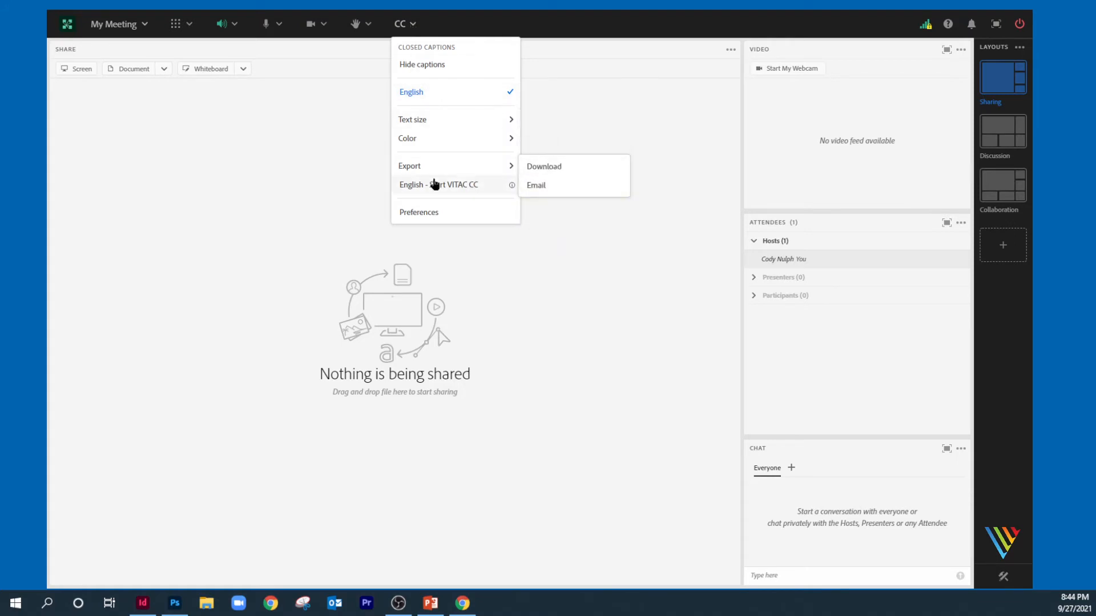
{"action": "mouse_move", "coordinate": [436, 184]}
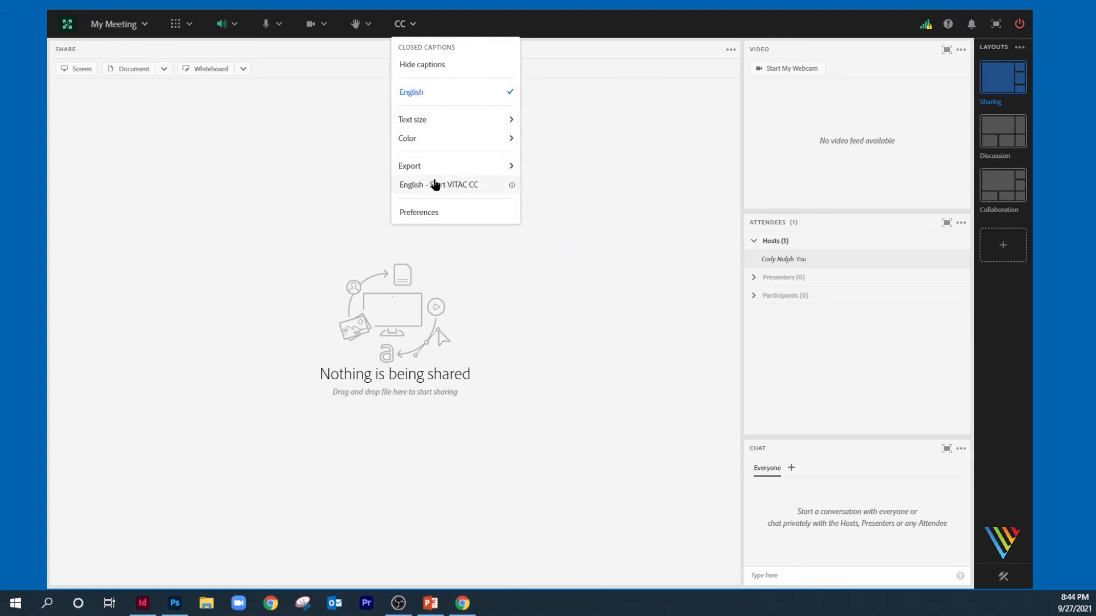
{"action": "left_click", "coordinate": [438, 184]}
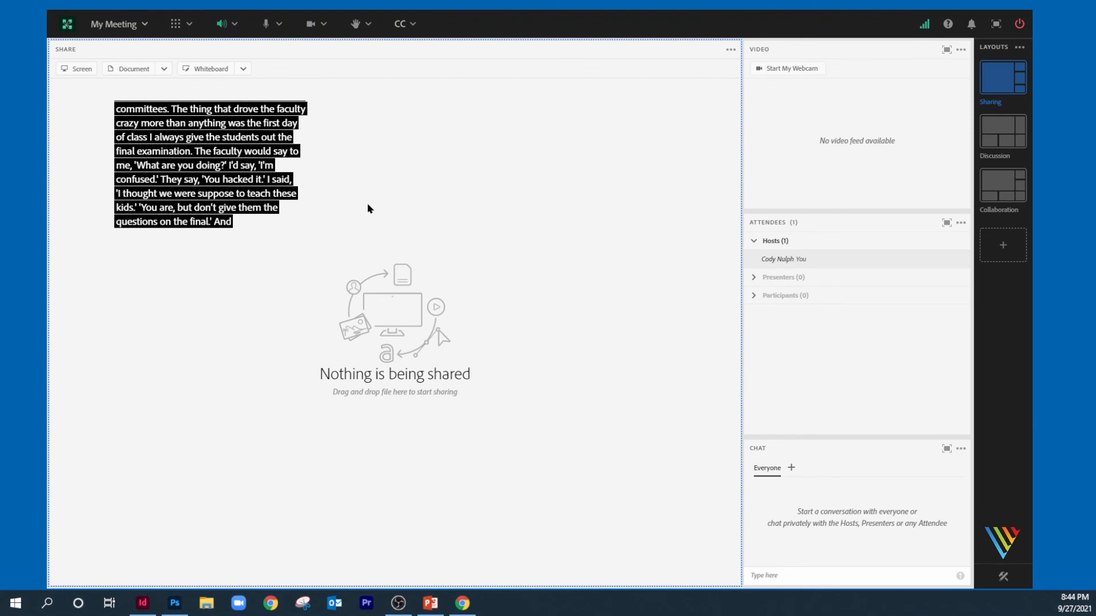
Enlarge the caption text size and set the caption color to Blue (Y)
{"action": "left_click", "coordinate": [401, 22]}
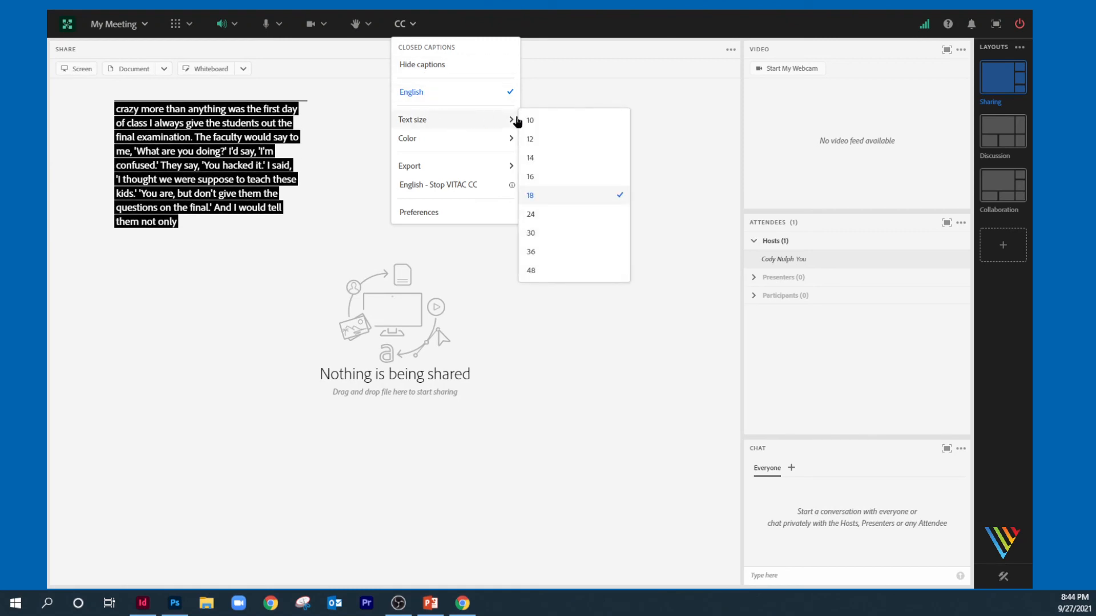
{"action": "left_click", "coordinate": [530, 214]}
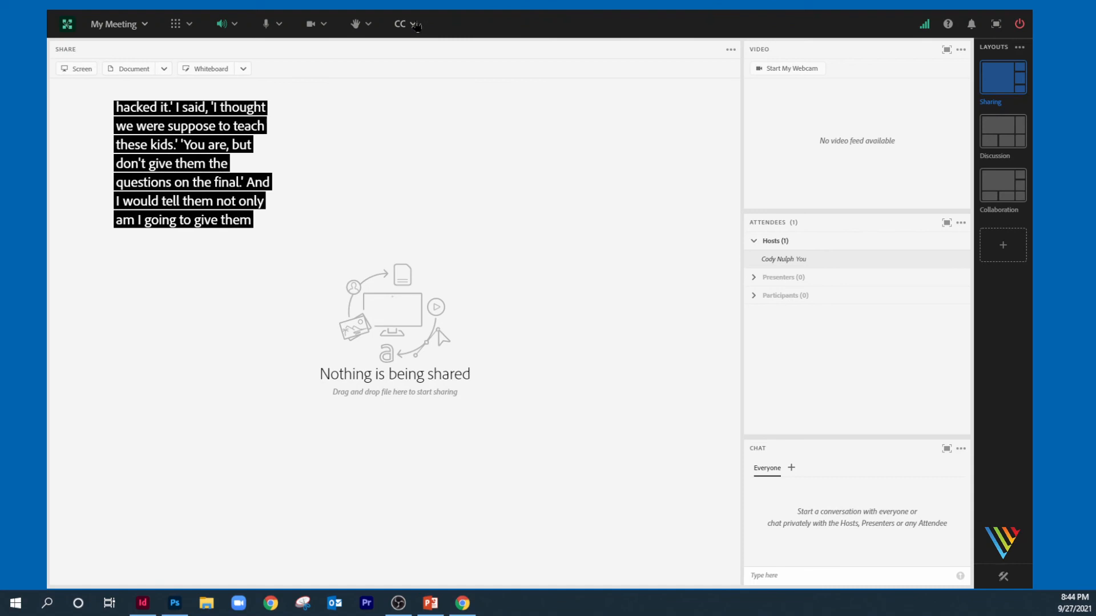
{"action": "left_click", "coordinate": [401, 23]}
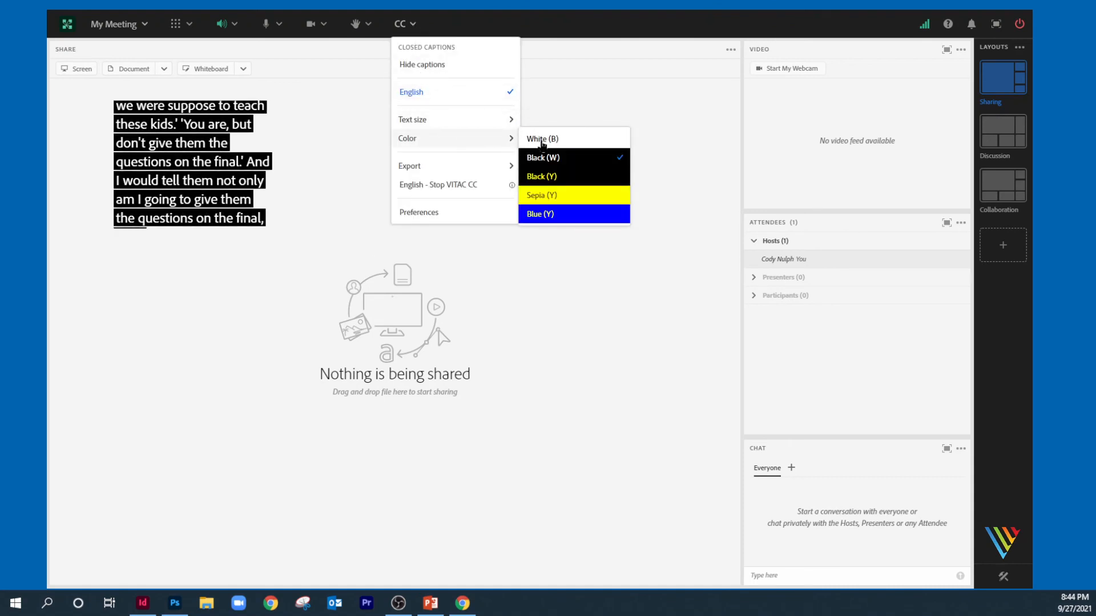
{"action": "left_click", "coordinate": [540, 214]}
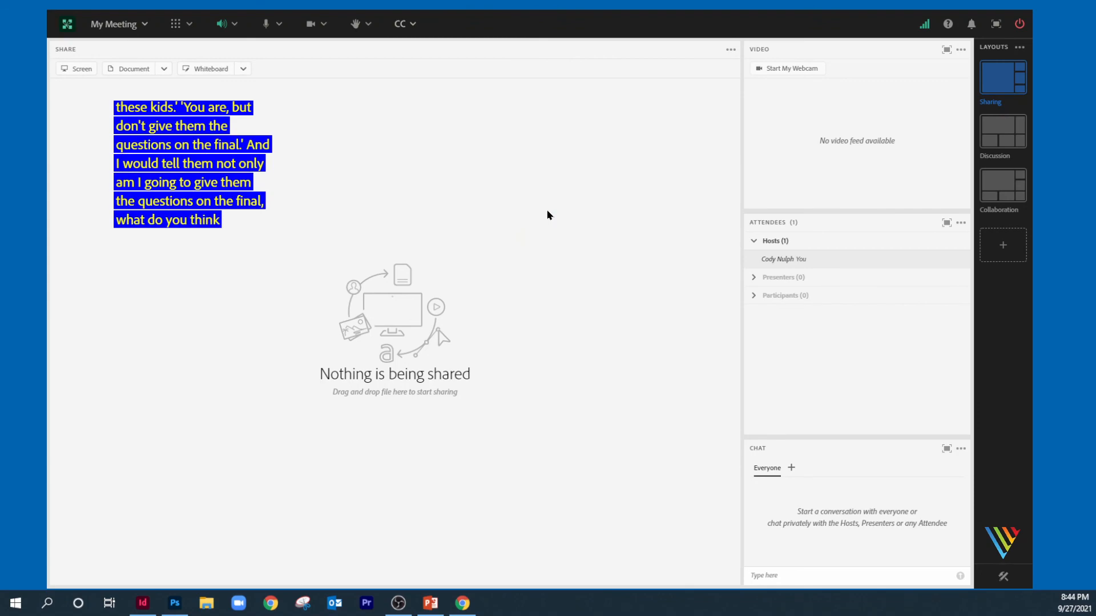